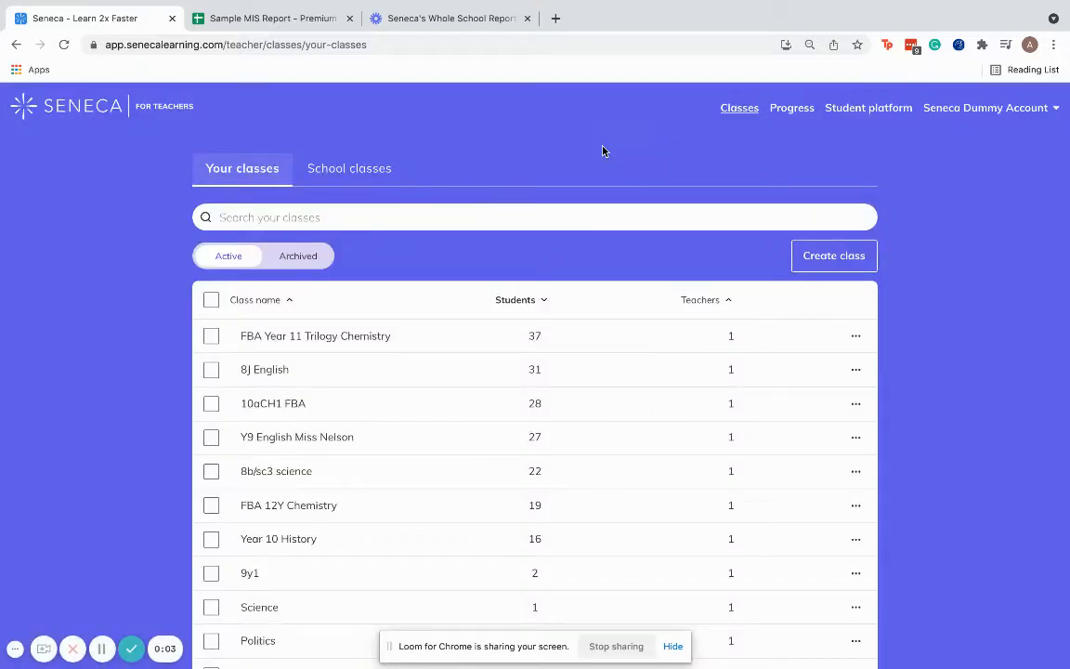
mouse_move(791, 107)
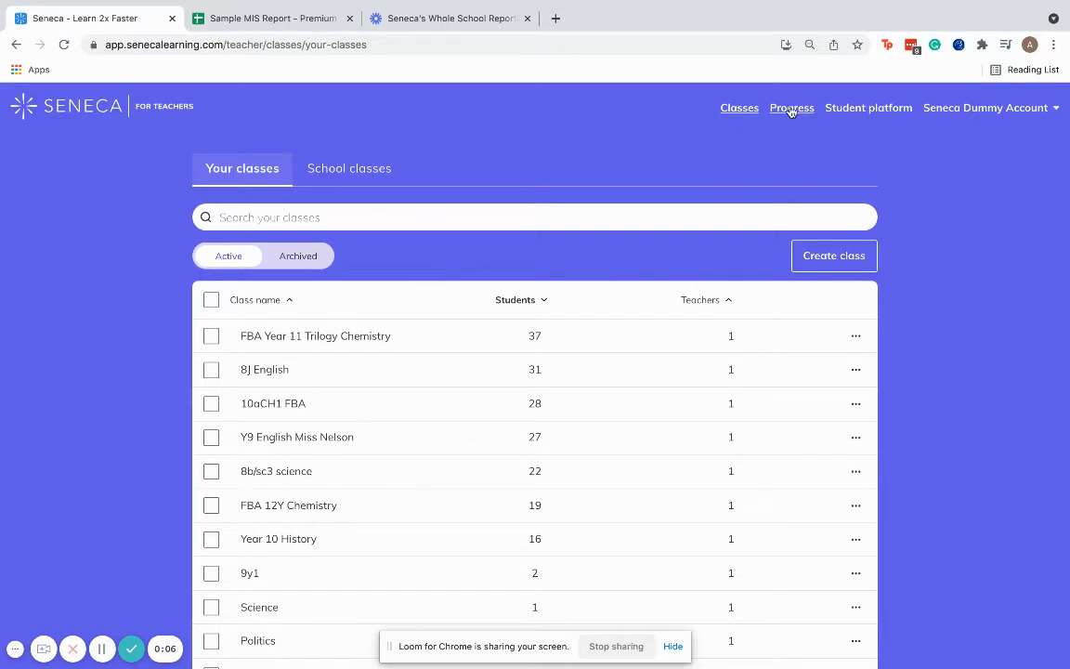
- Go to the Progress page with the report generator and earlier reports
left_click(791, 108)
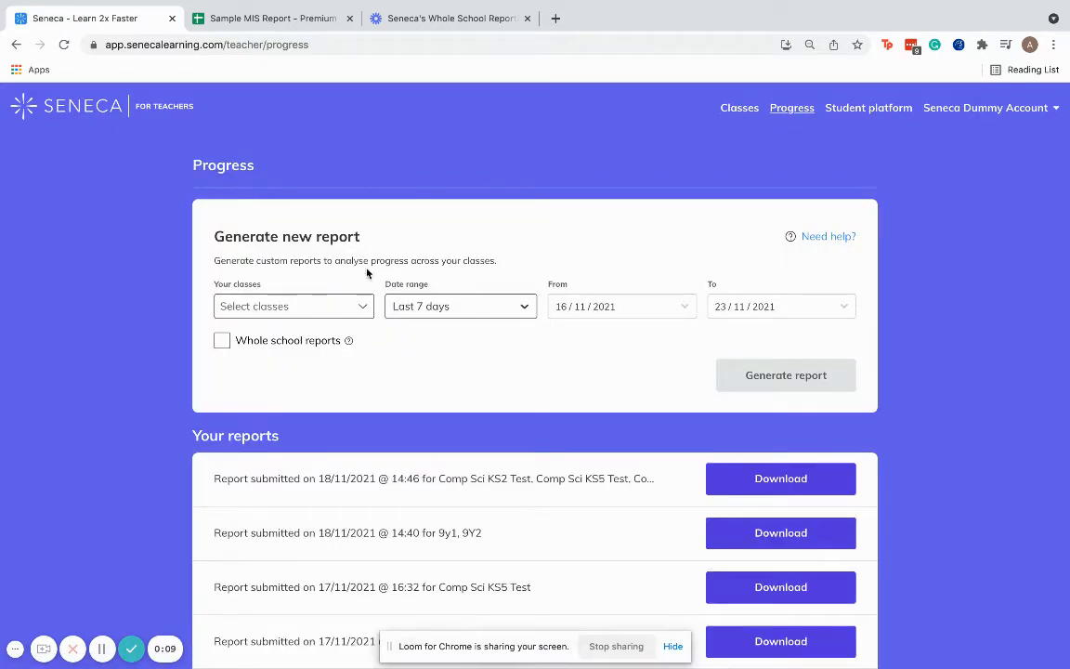
- Choose 10aCH1 FBA, 11 Test, 7x/sc2 and 8b/sc3 science in the Your classes list
left_click(293, 306)
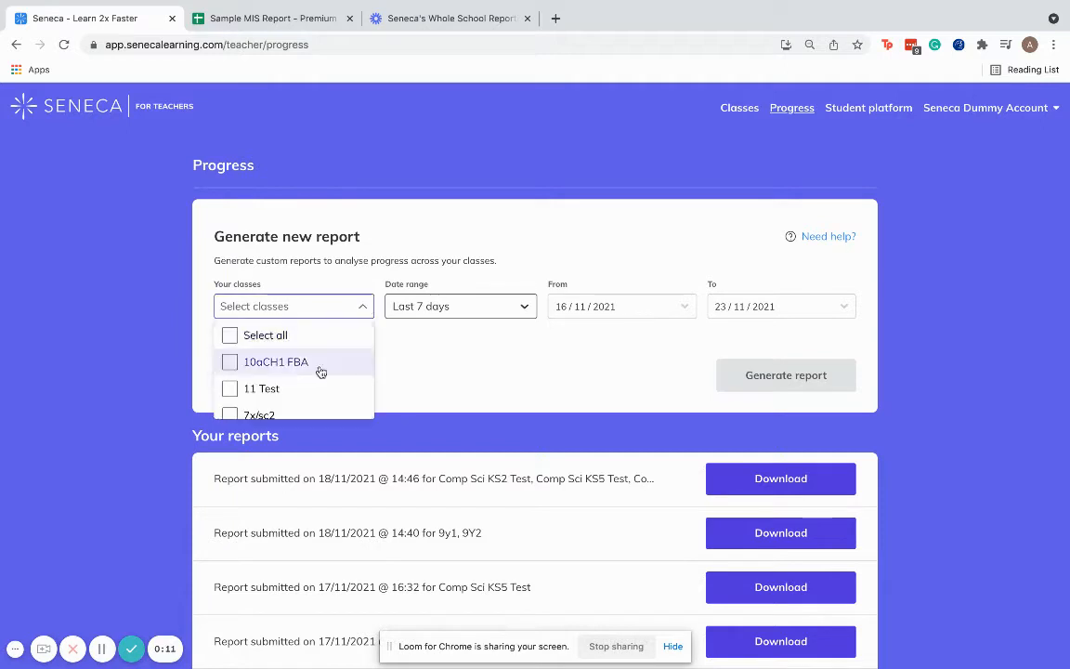
left_click(261, 388)
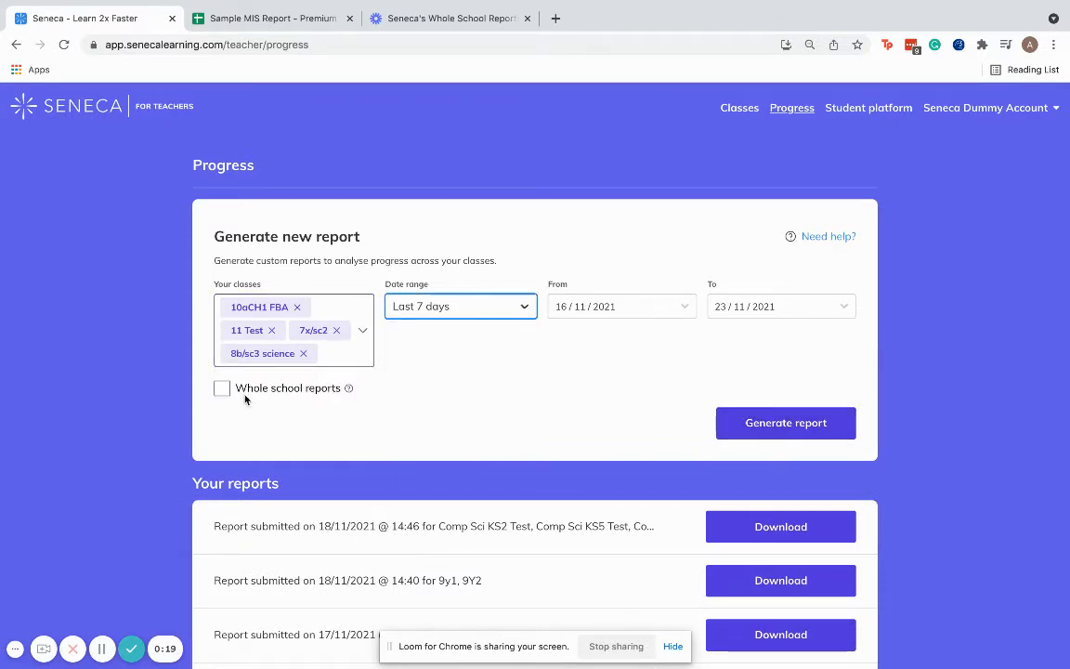
mouse_move(265, 398)
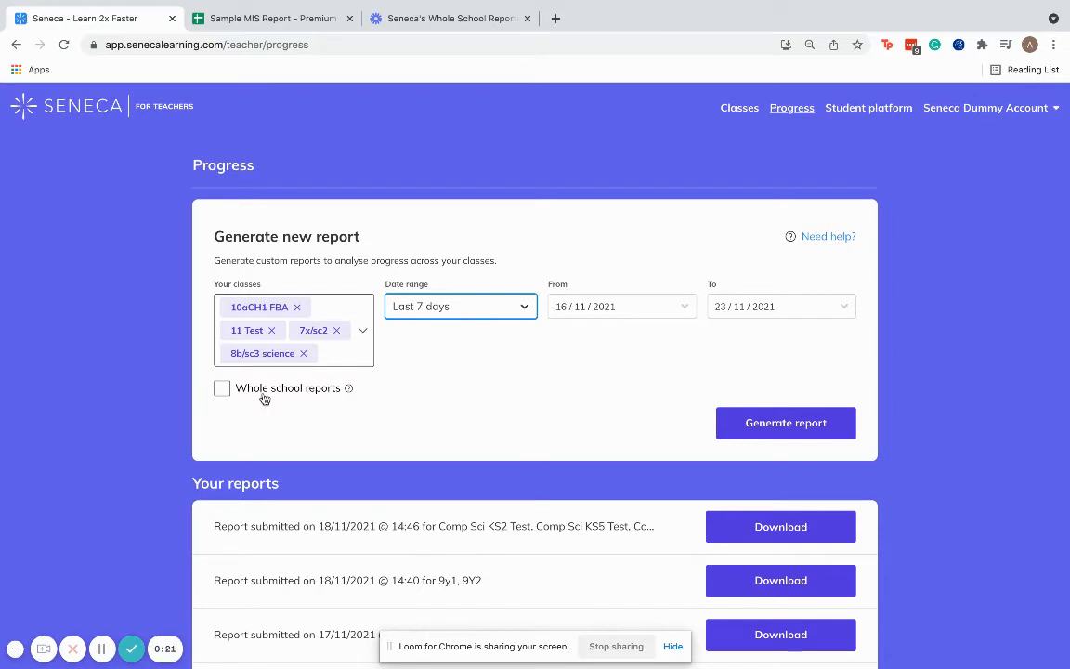
mouse_move(348, 387)
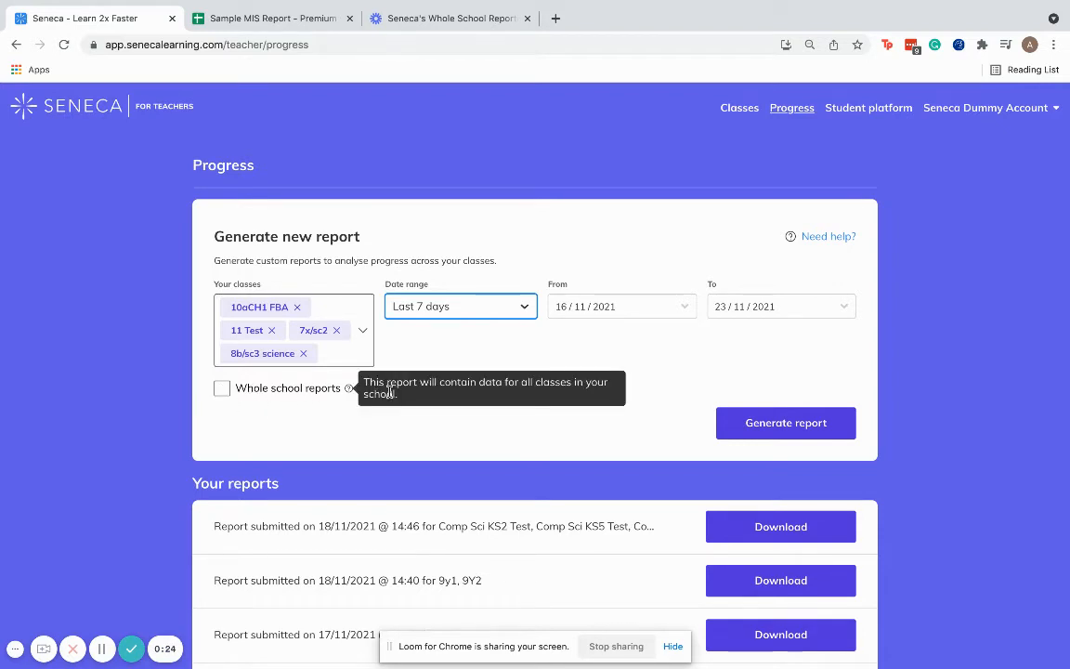
mouse_move(538, 396)
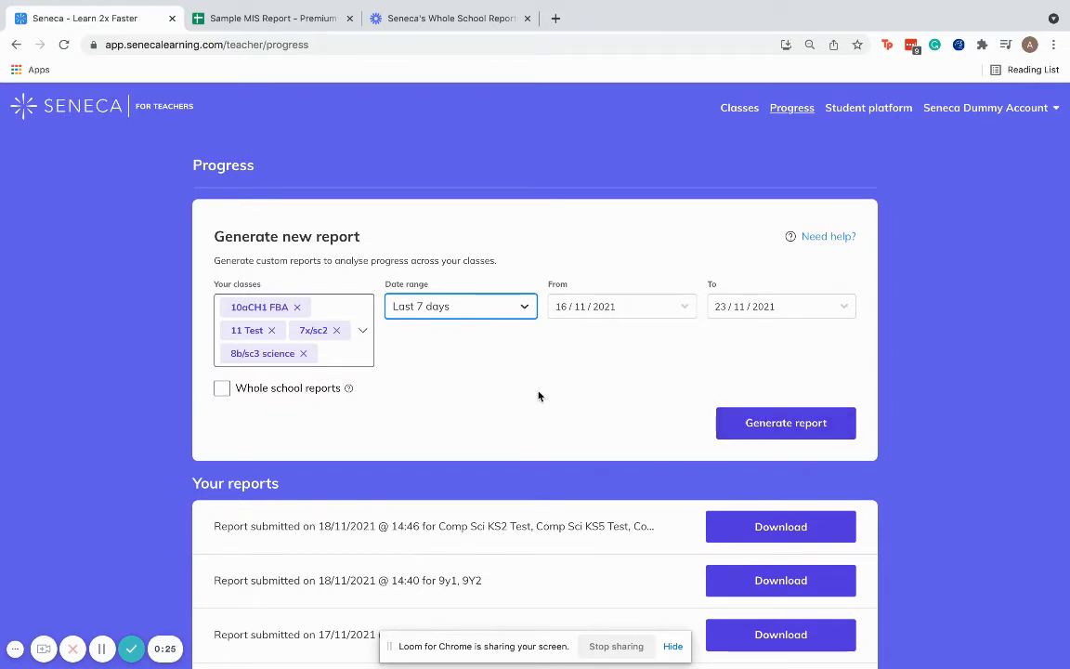
left_click(270, 18)
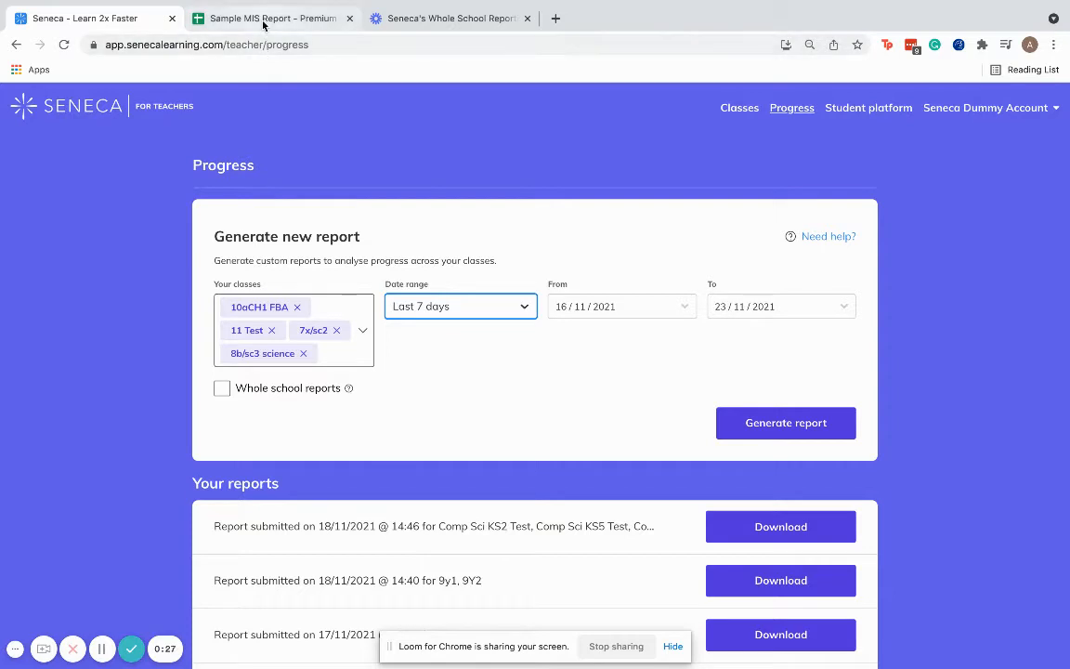
- Highlight the Sample MIS Report's assignments, completion and learning-time columns, then show Target Groups
left_click(269, 17)
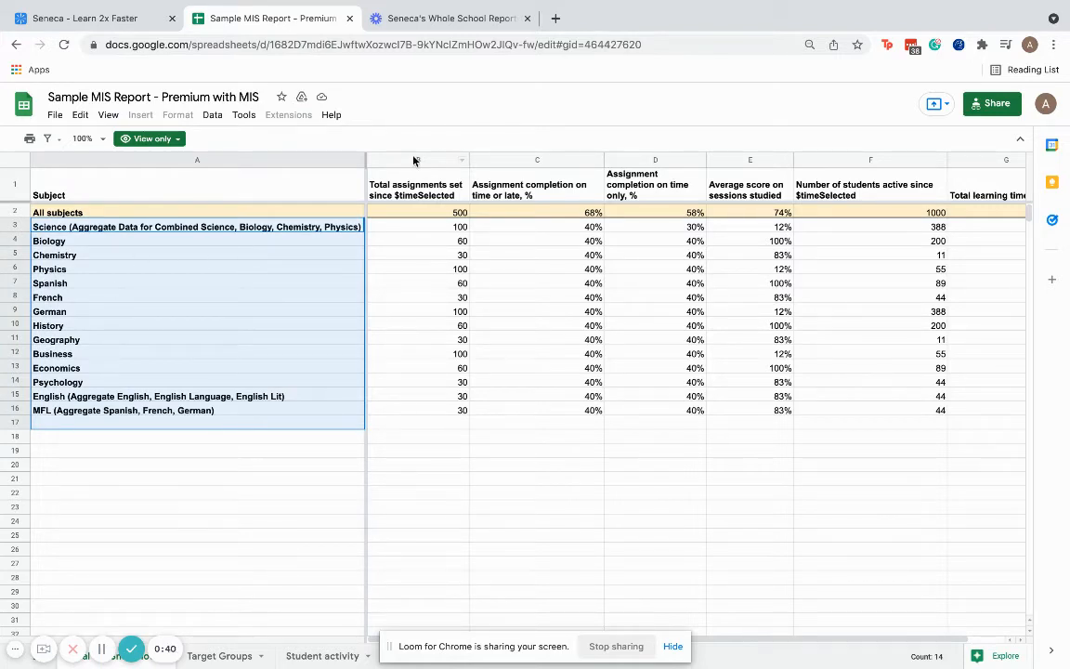
left_click(417, 159)
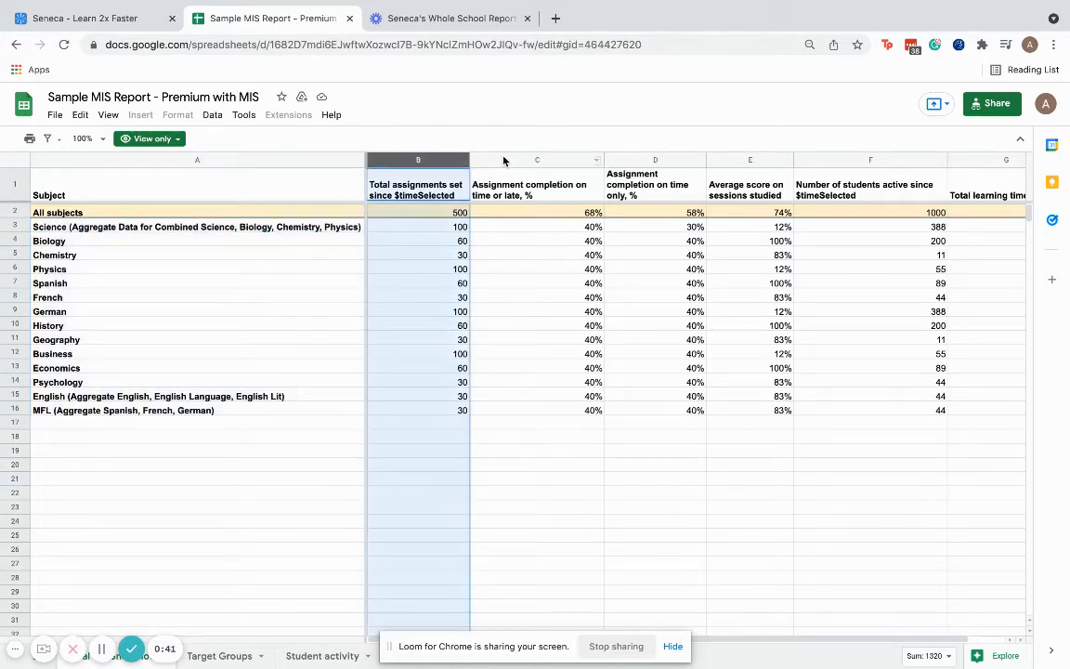
left_click(537, 160)
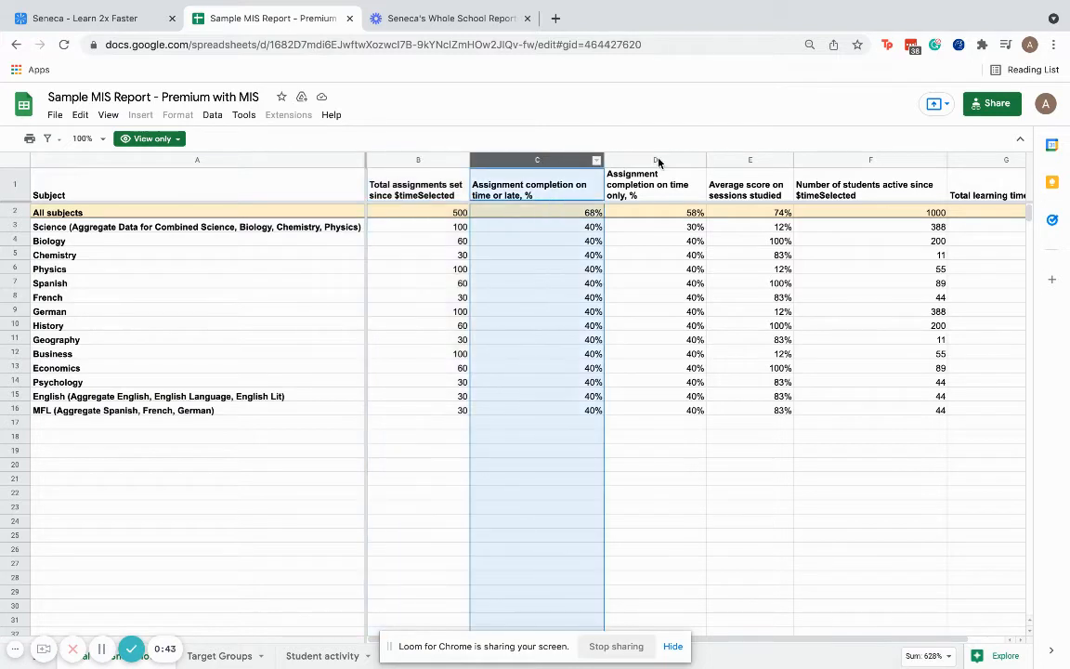
left_click(749, 160)
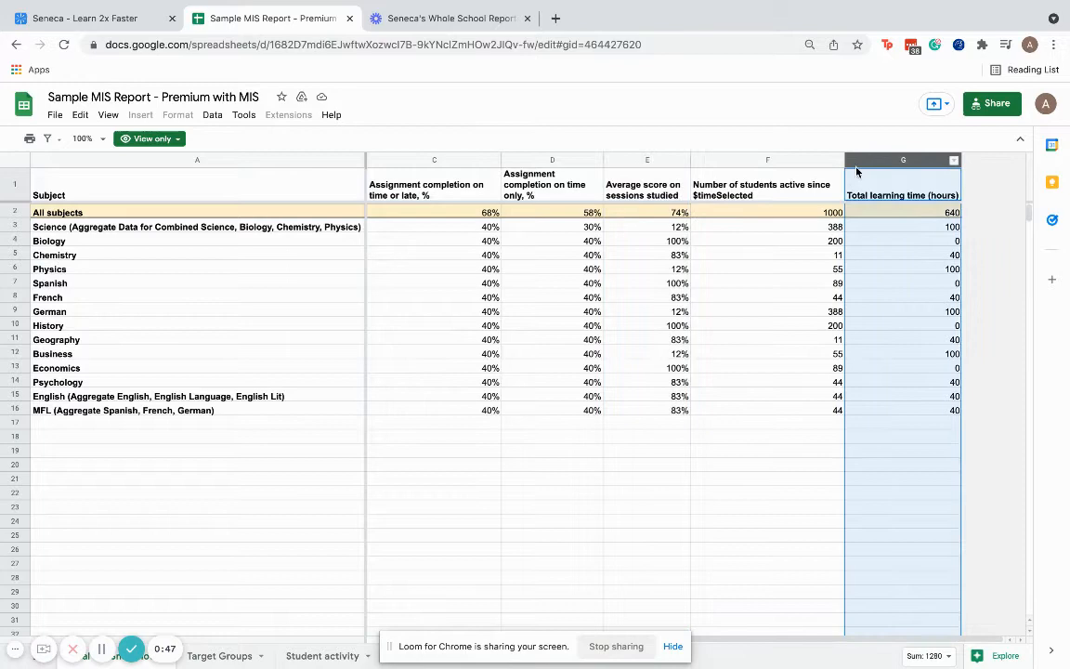
left_click(219, 654)
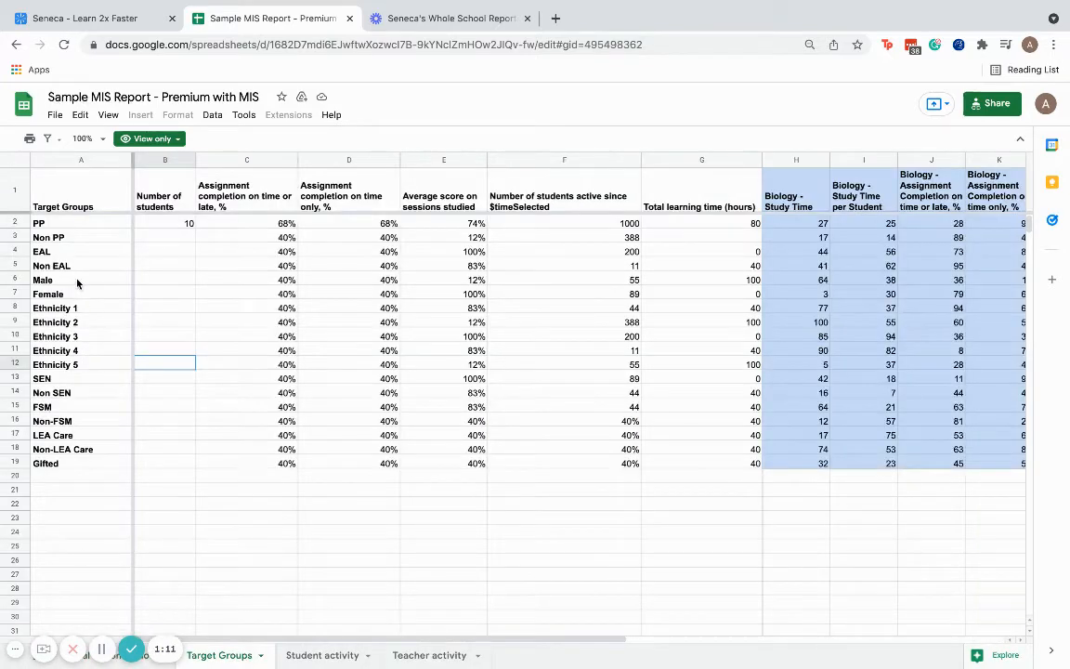
- Point out the PP group's completion-through-learning-time figures, then switch to Student activity
left_click(81, 223)
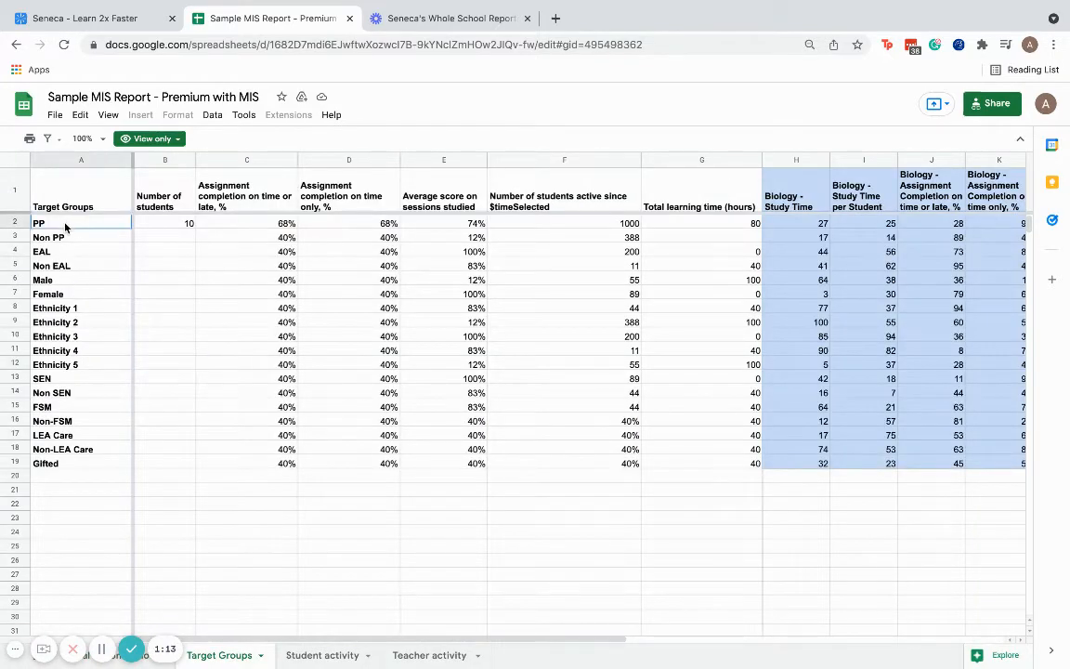
left_click(81, 462)
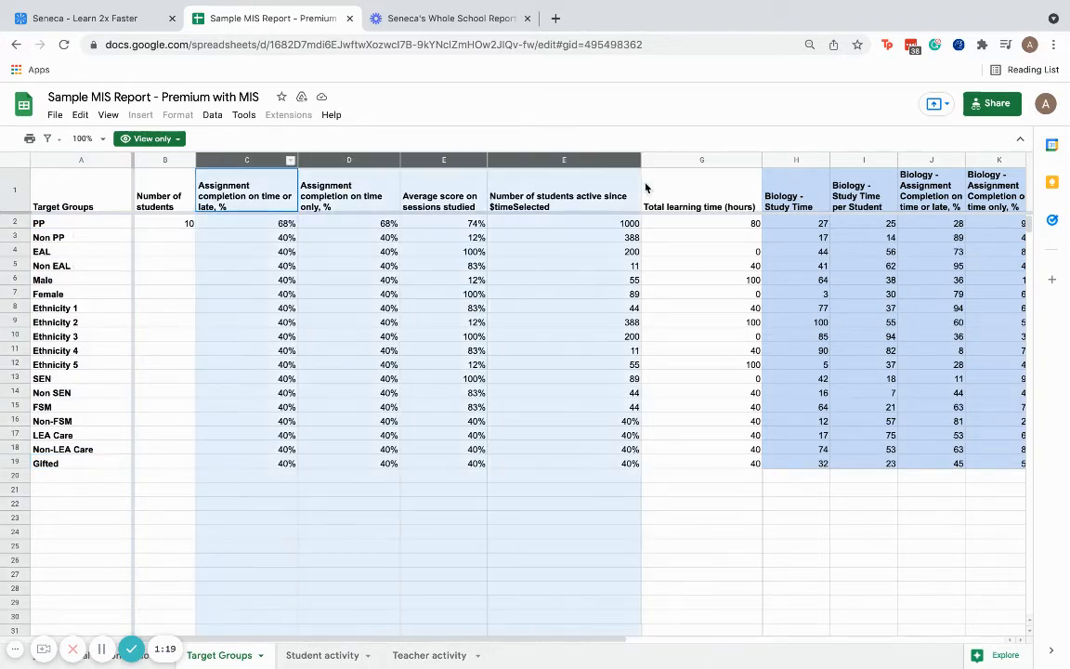
left_click(701, 159)
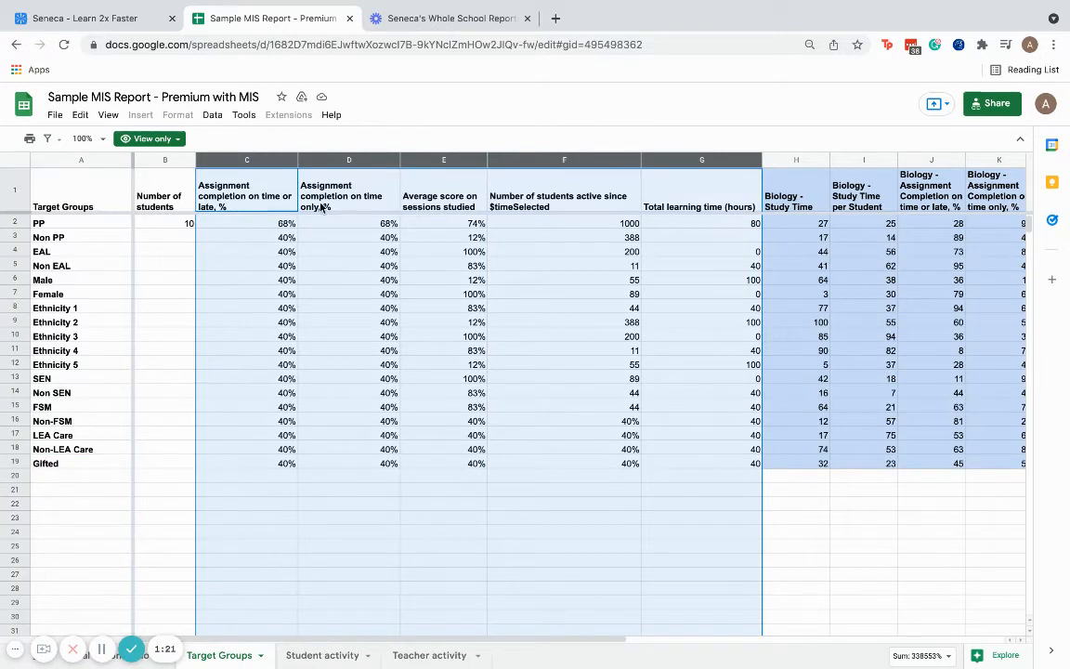
left_click(348, 160)
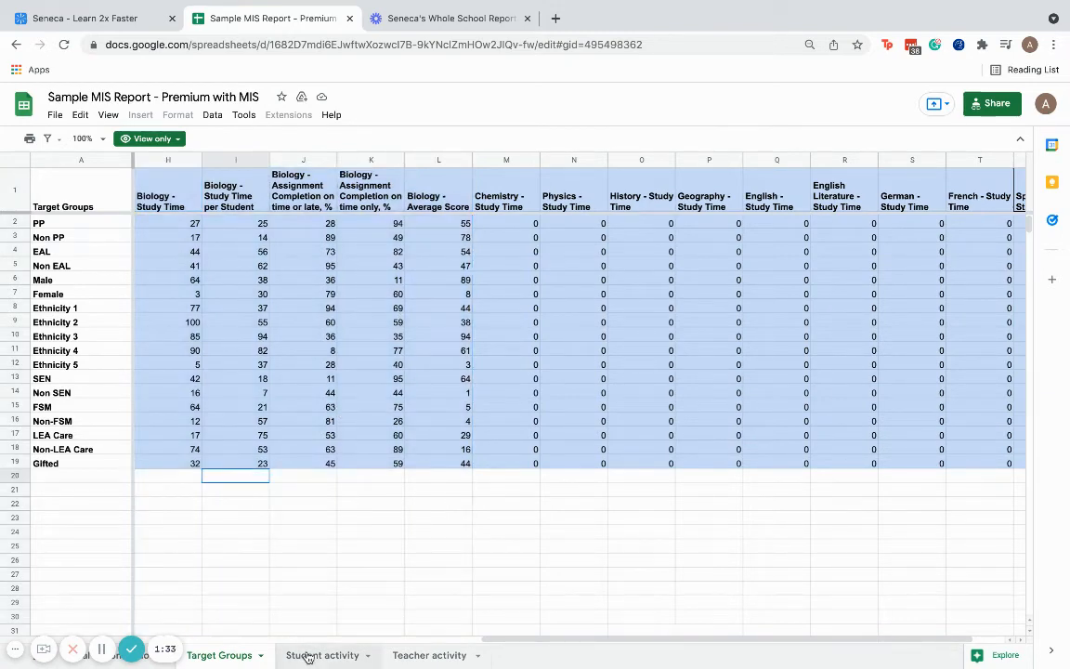
left_click(323, 655)
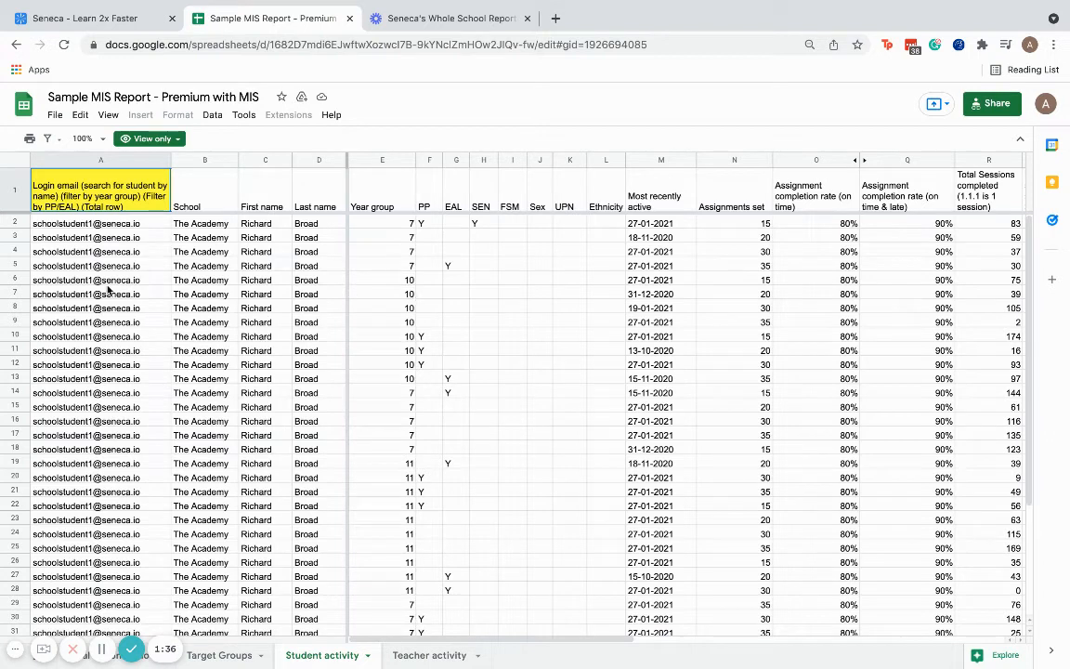
- Mark the Year group values of the year 10 students
left_click(382, 378)
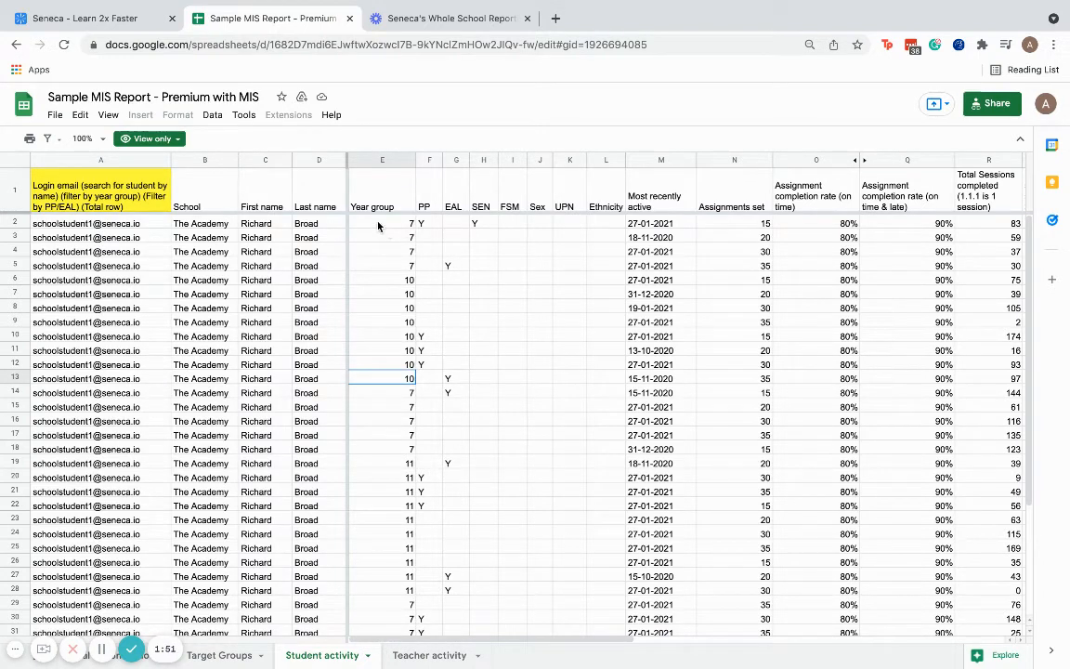
left_click_drag(381, 222, 381, 266)
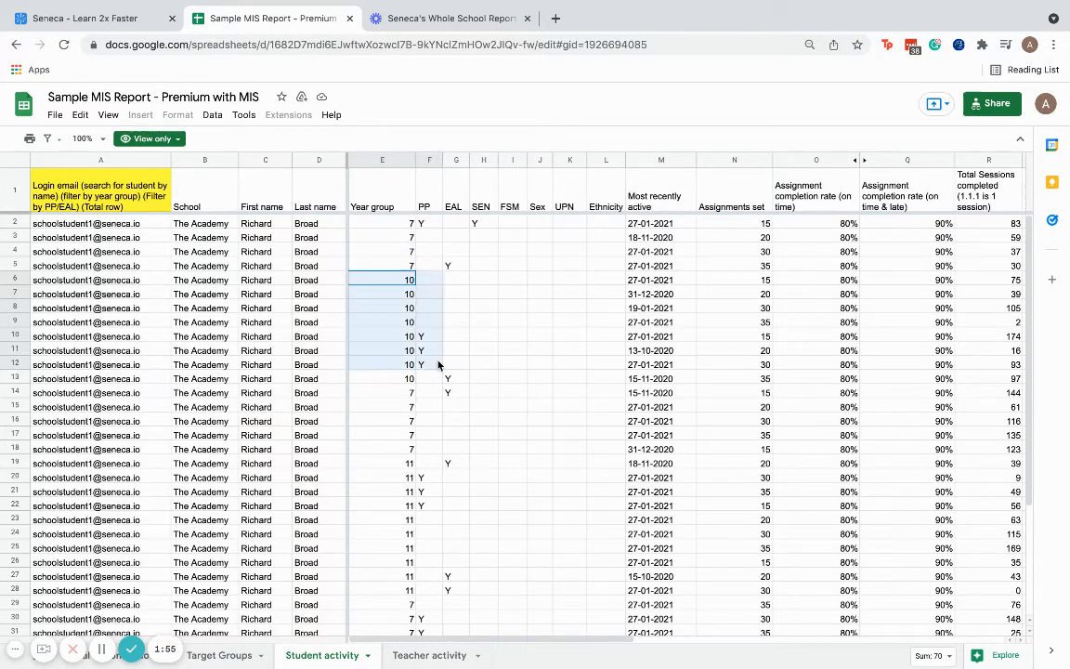
scroll("right", 3)
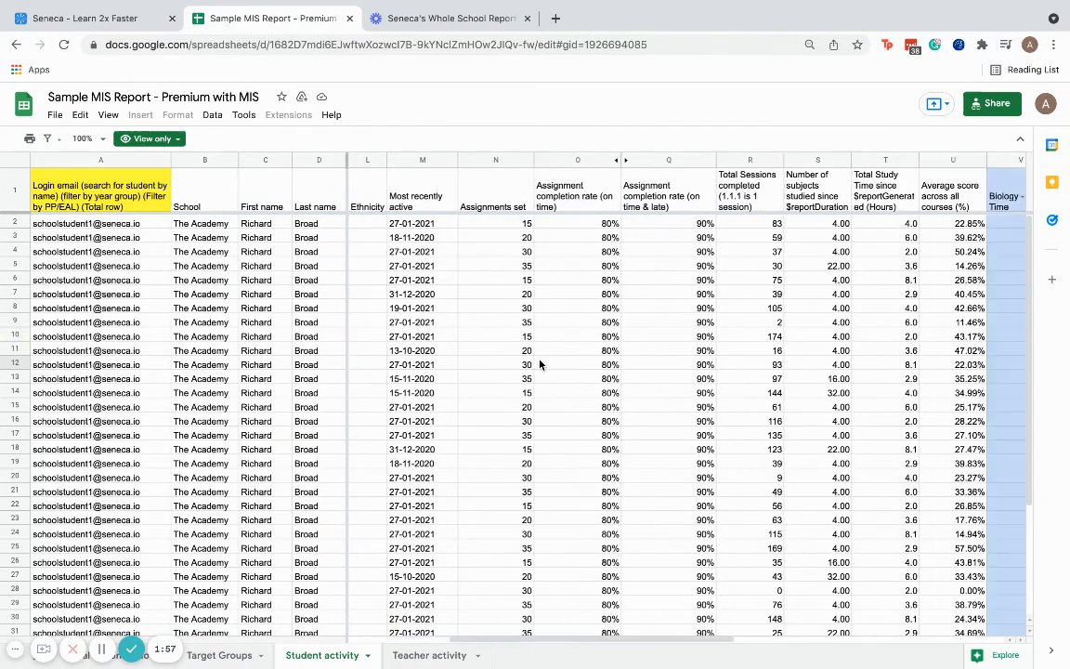
scroll("right", 3)
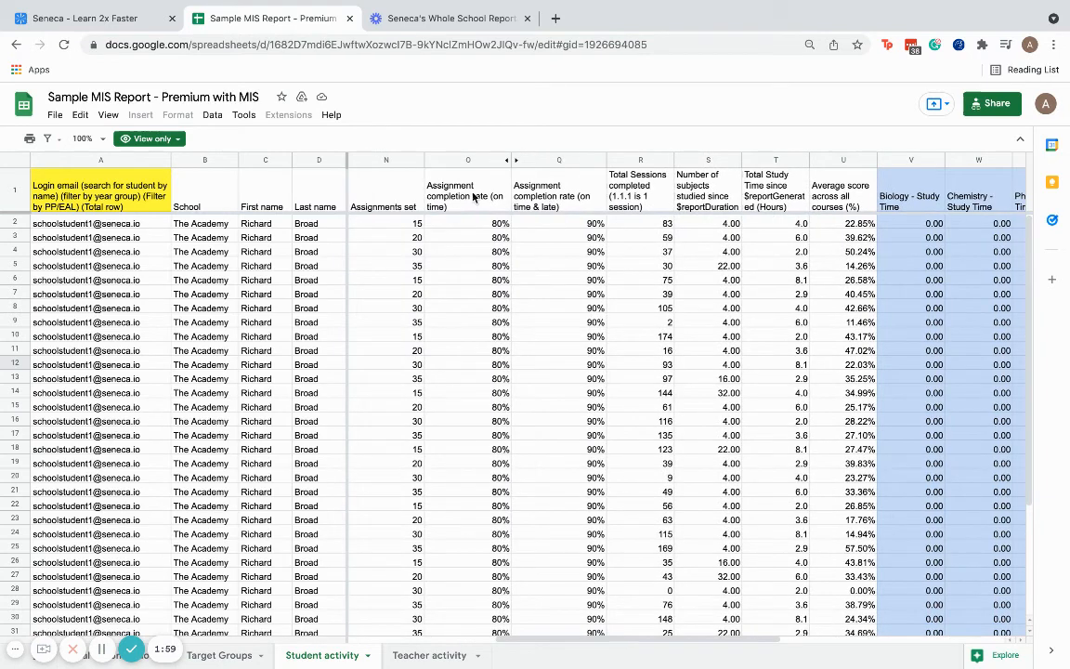
mouse_move(398, 247)
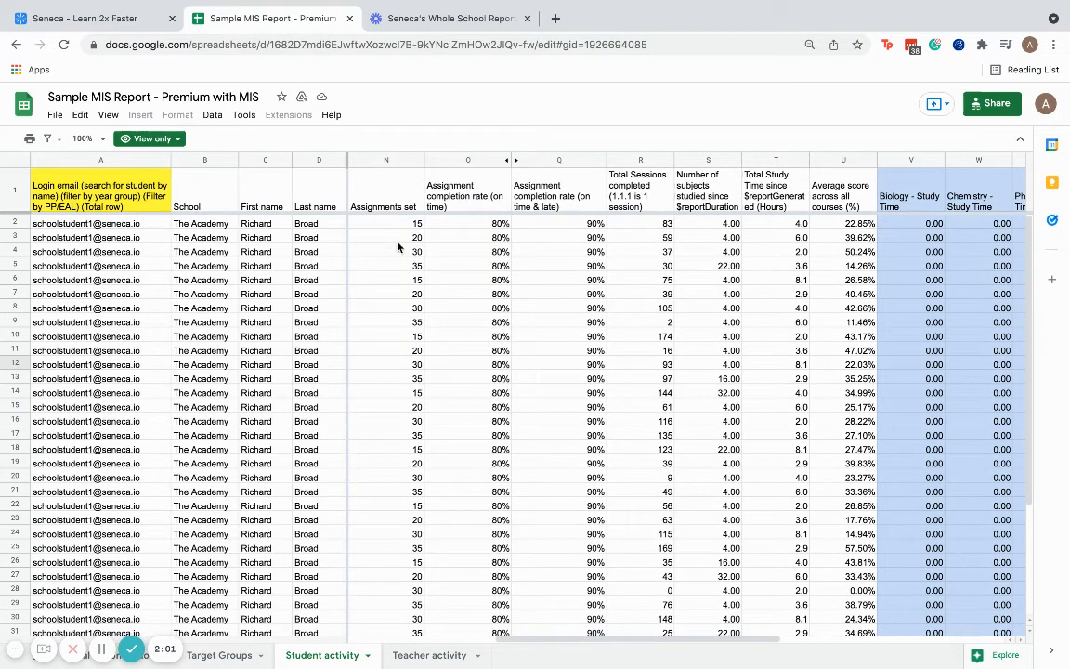
- Mark the first student's activity figures in row 2, then switch to Teacher activity
left_click_drag(386, 223, 842, 223)
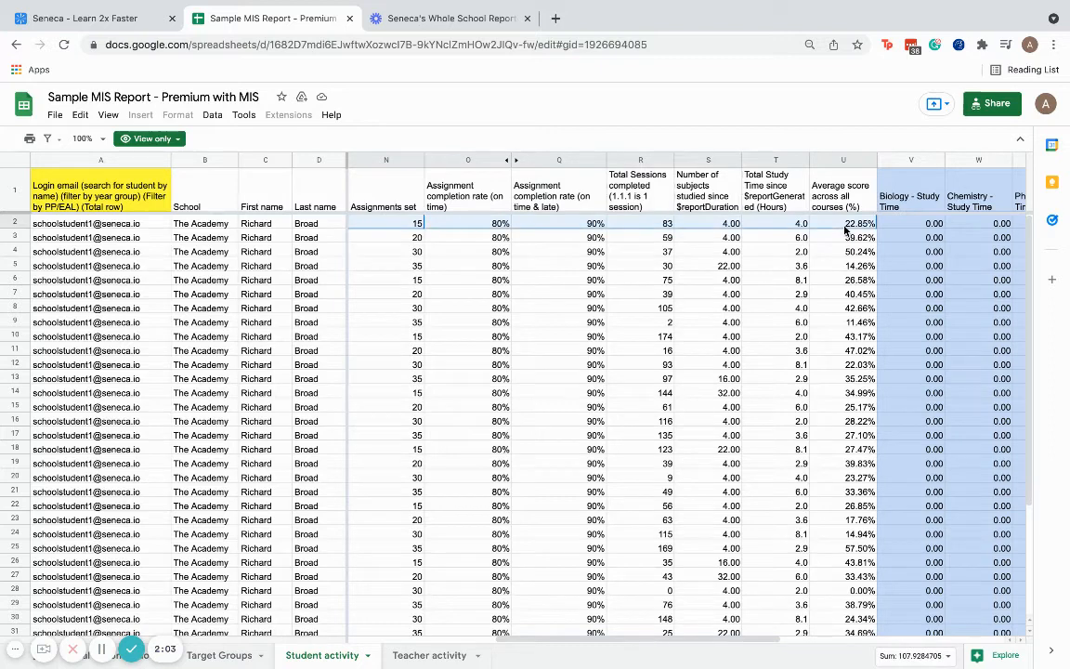
scroll("right", 3)
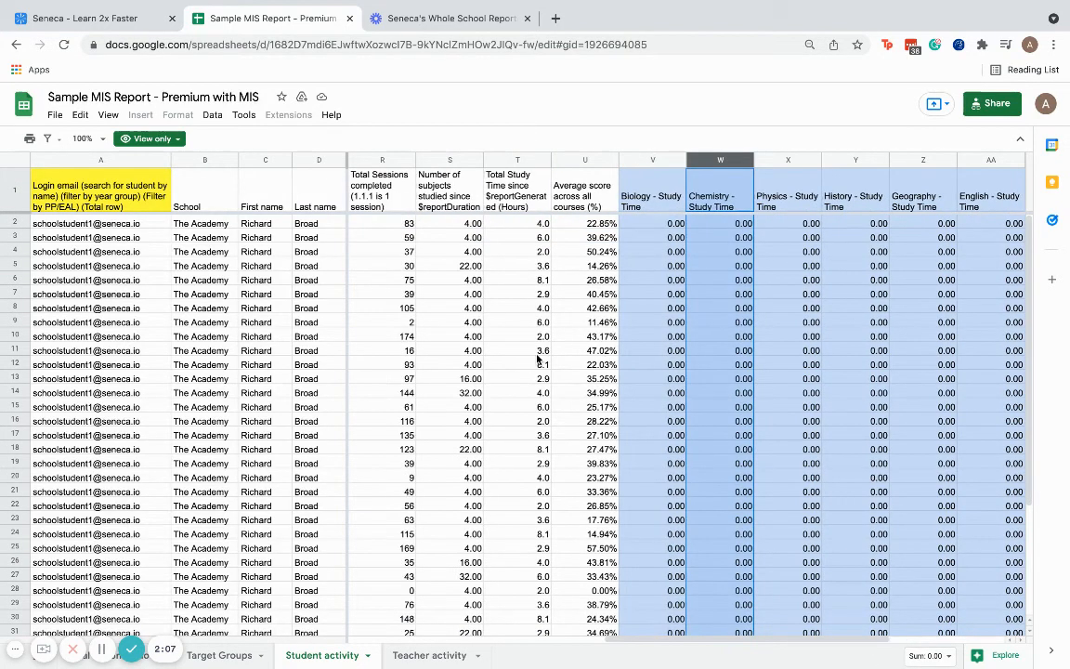
left_click(429, 654)
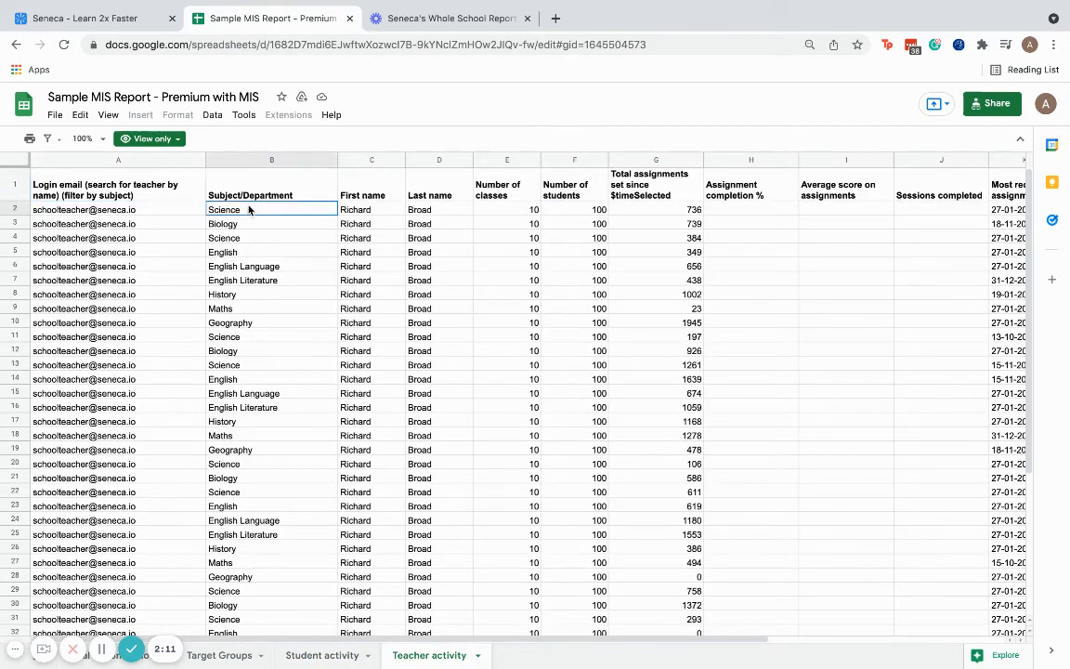
left_click(371, 209)
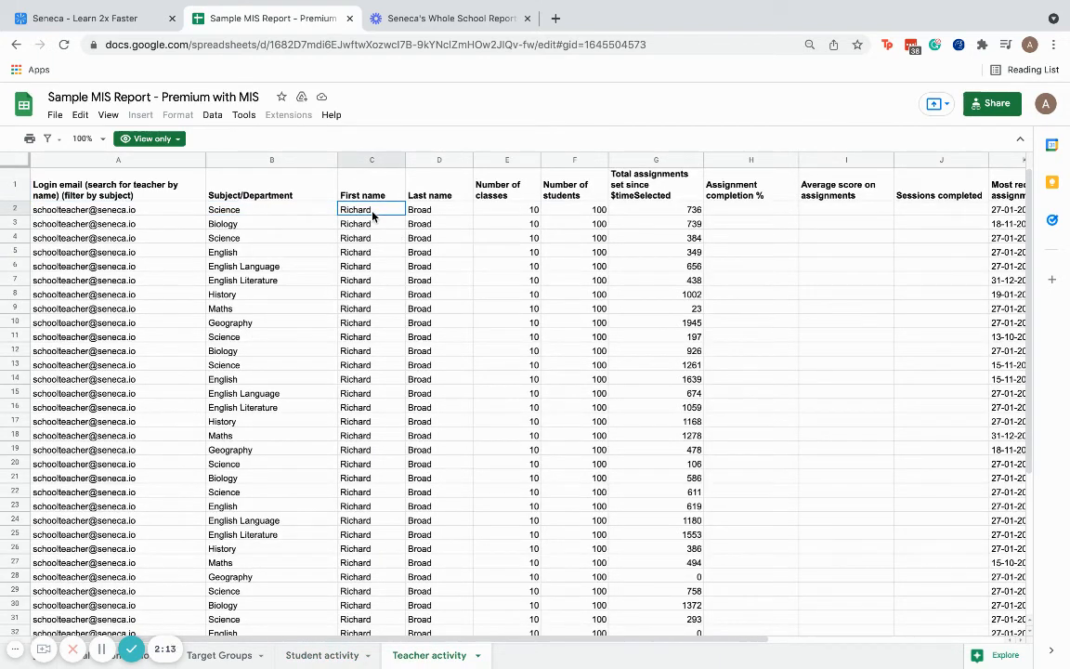
left_click(439, 209)
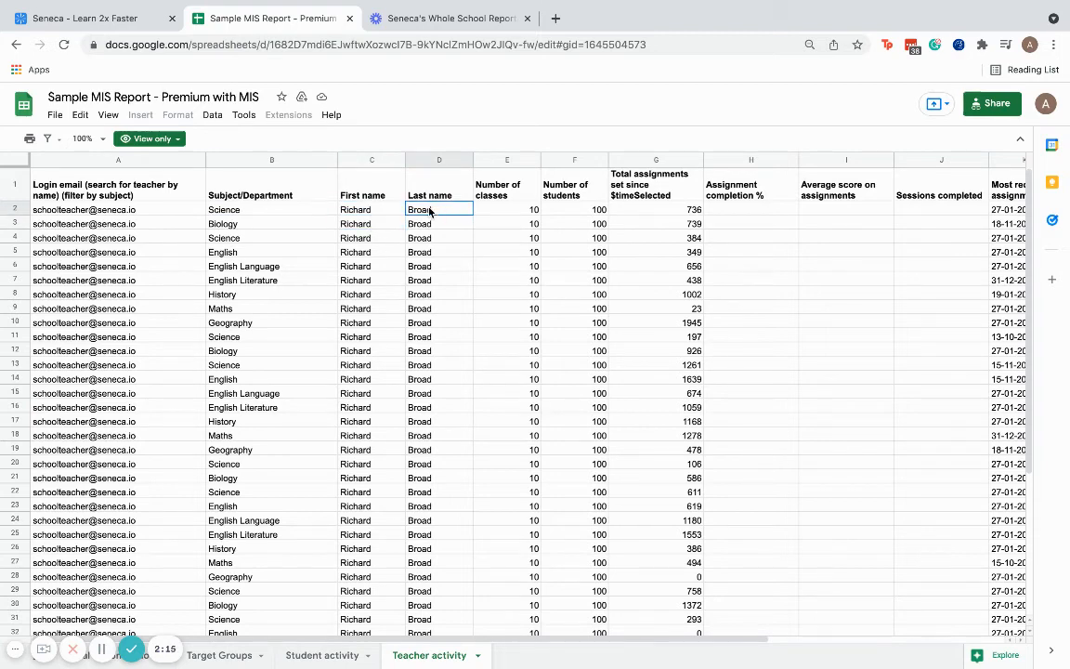
scroll("right", 3)
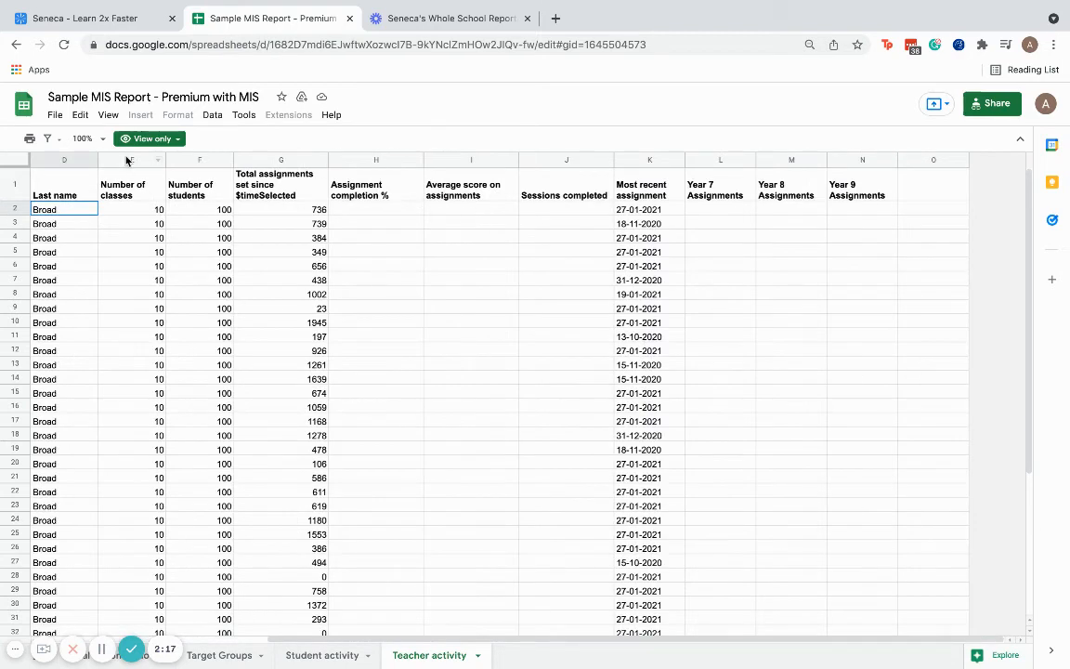
left_click(280, 159)
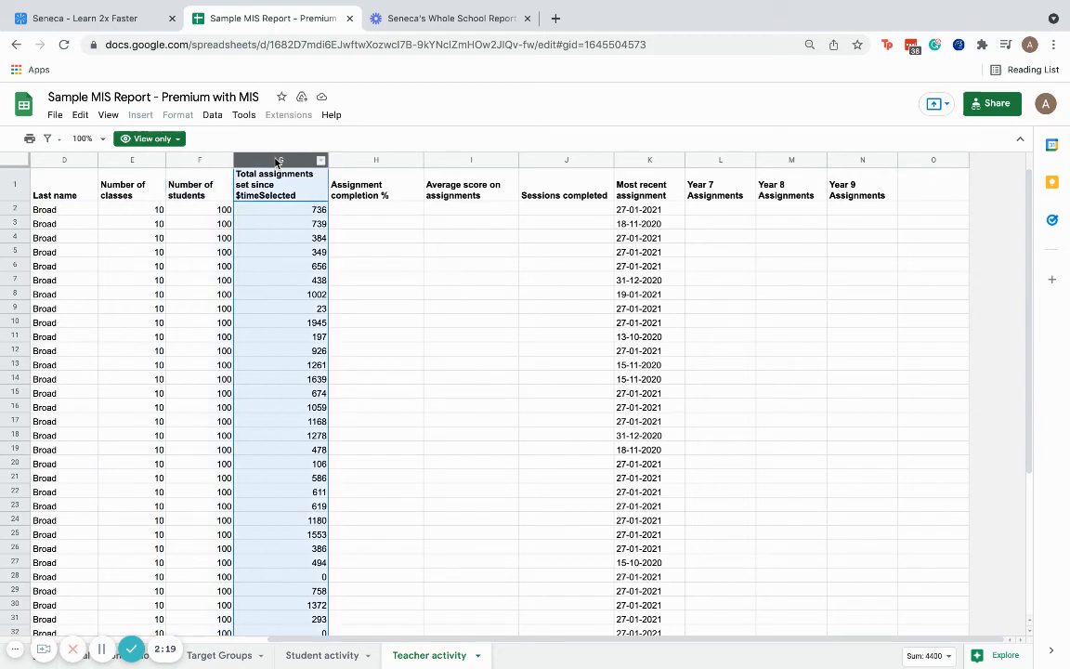
left_click(375, 208)
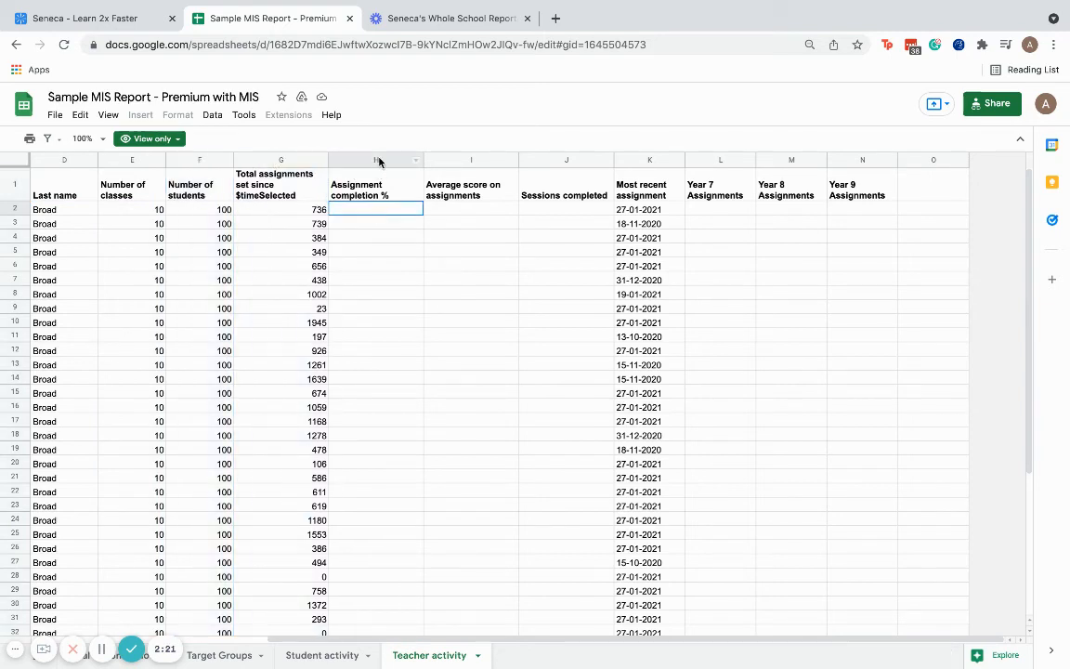
left_click(471, 160)
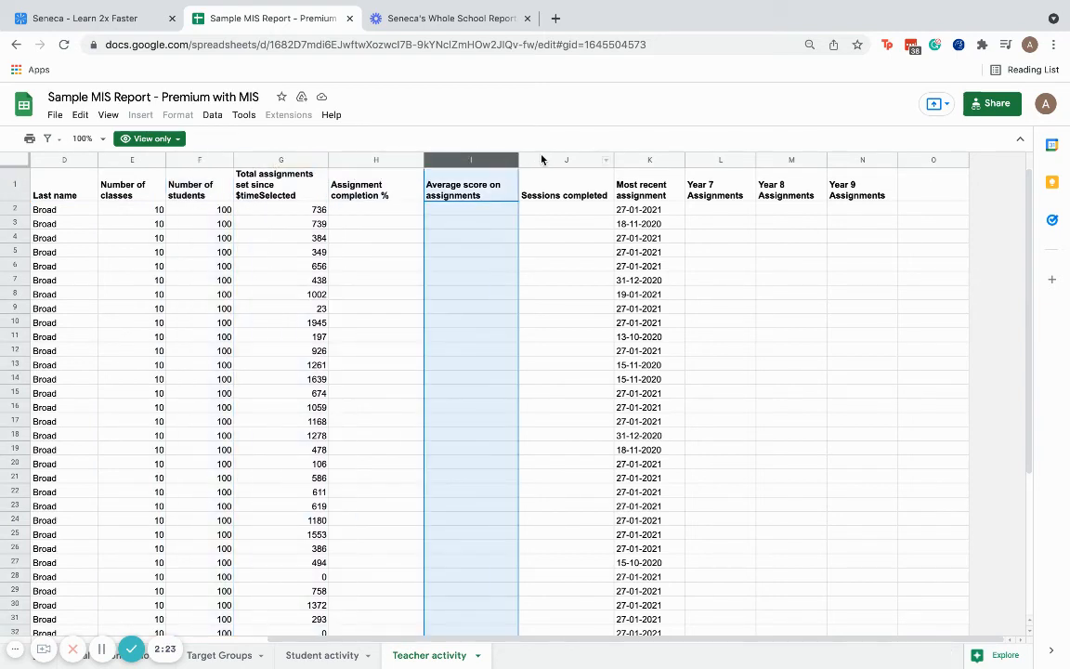
scroll("left", 3)
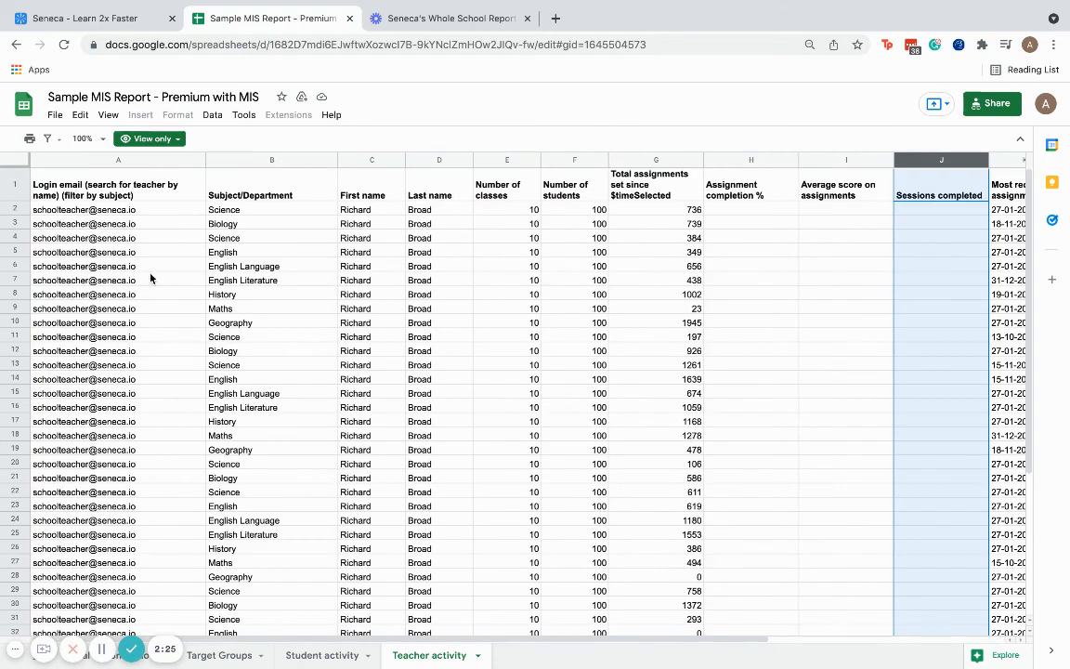